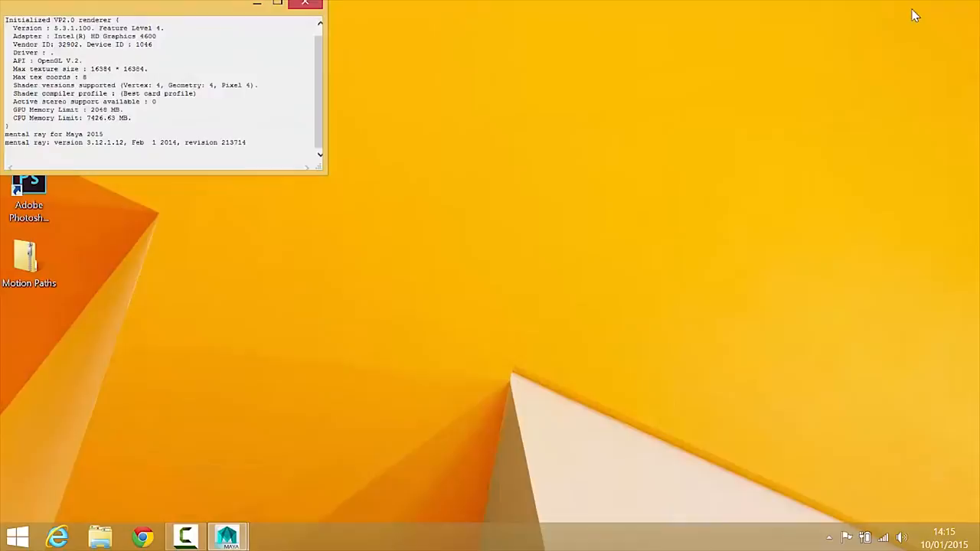
Close the Maya Output Window and select the Motion Paths zip on the desktop
{"action": "left_click", "coordinate": [305, 4]}
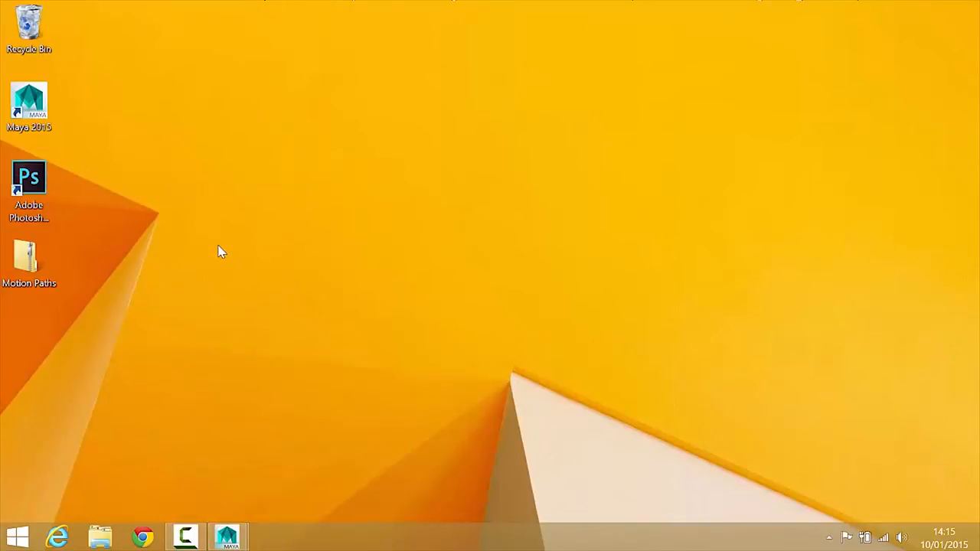
{"action": "mouse_move", "coordinate": [46, 301]}
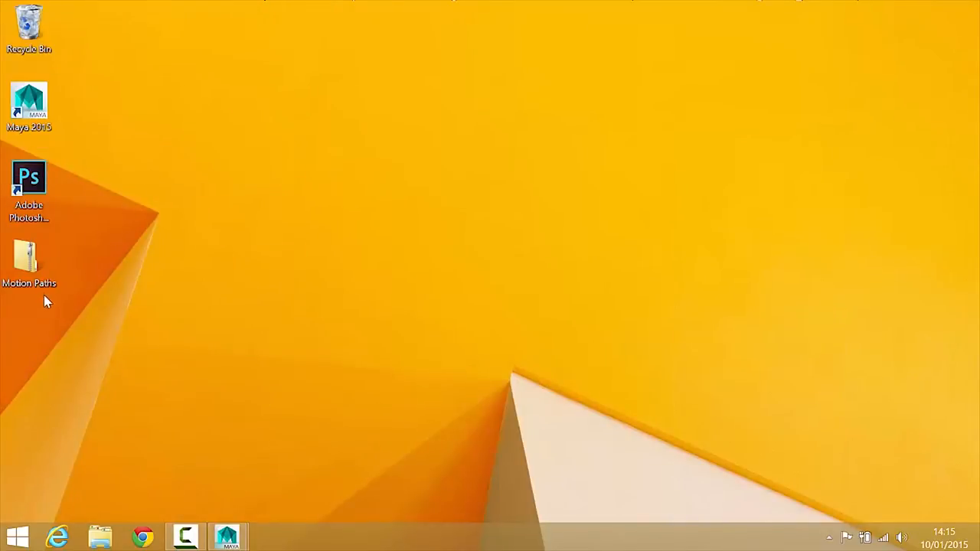
{"action": "left_click", "coordinate": [29, 260]}
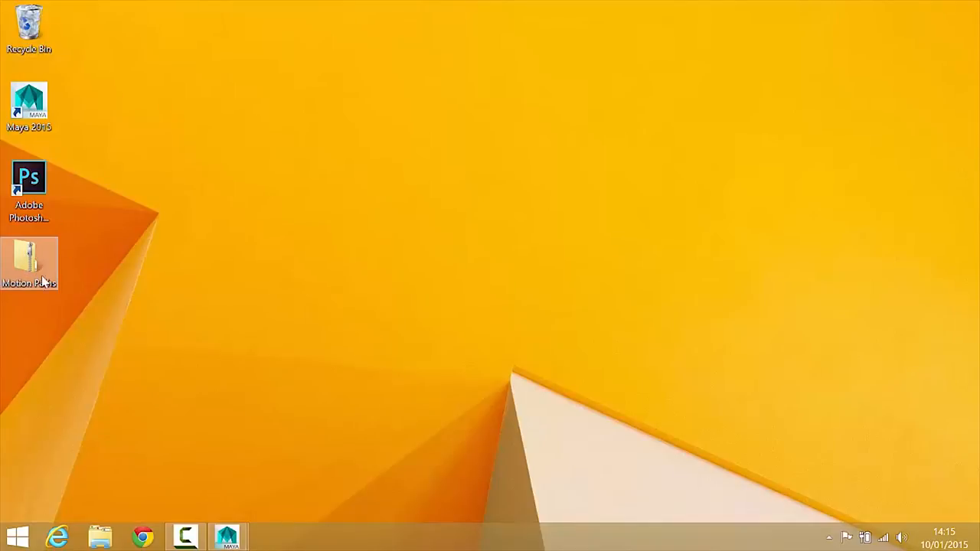
Extract all files from the Motion Paths zip into Desktop\Motion Paths
{"action": "right_click", "coordinate": [29, 265]}
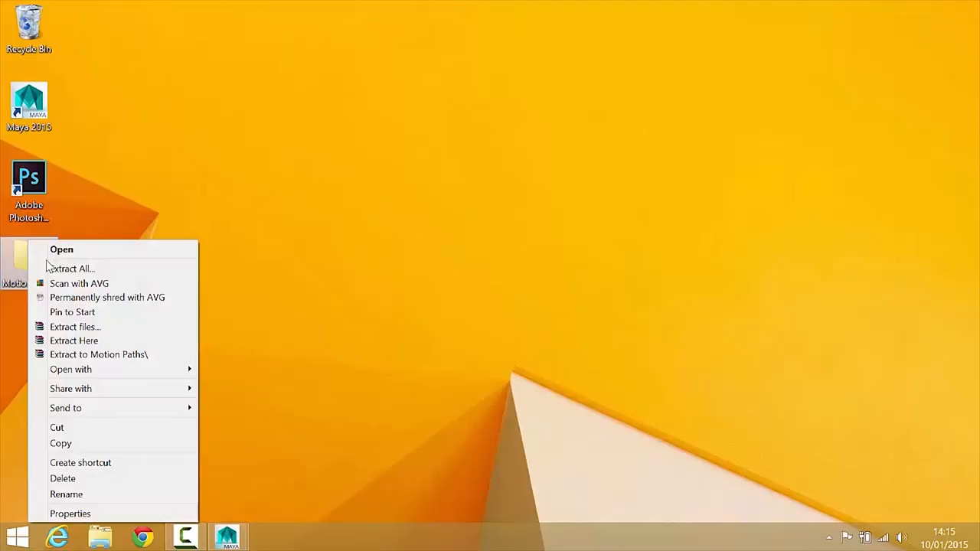
{"action": "left_click", "coordinate": [71, 268]}
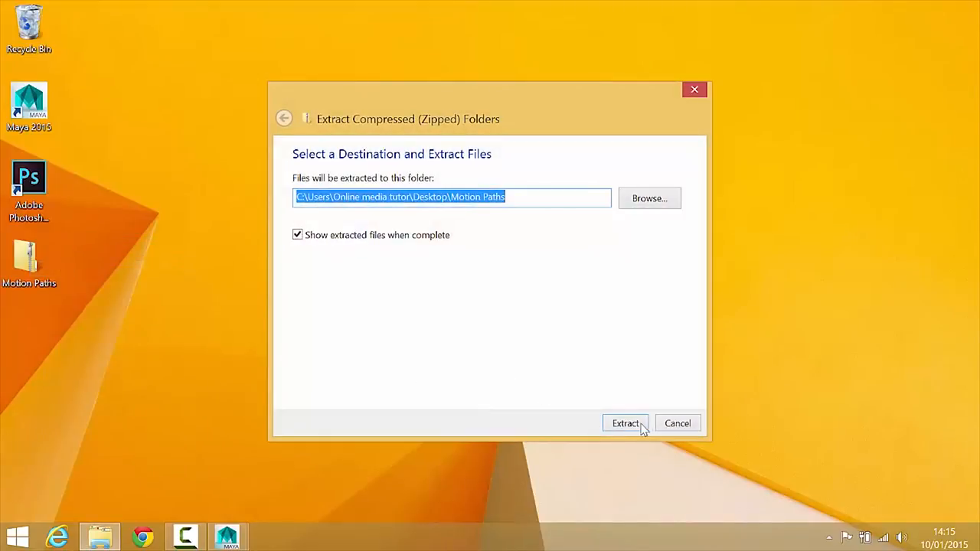
{"action": "left_click", "coordinate": [626, 423]}
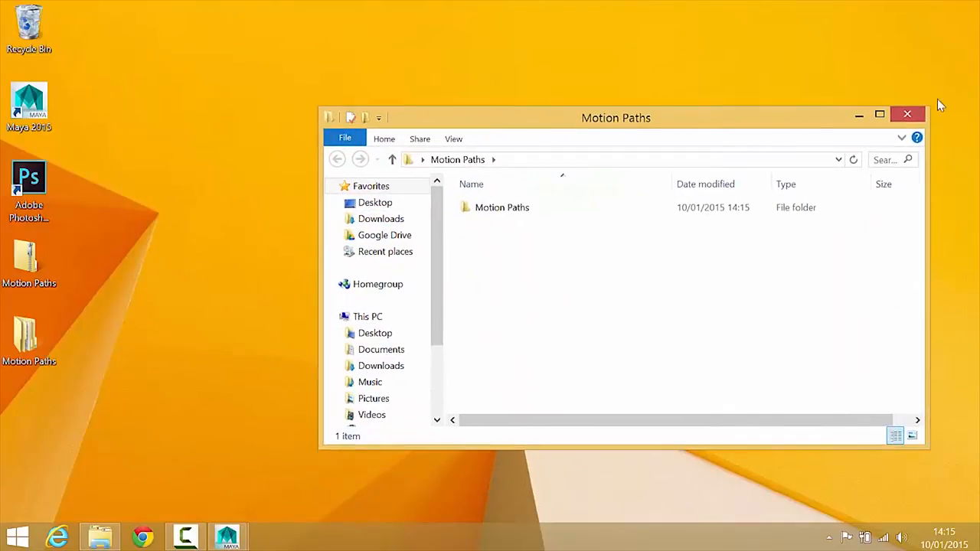
Open the inner Motion Paths project folder and its scenes folder
{"action": "left_click", "coordinate": [502, 207]}
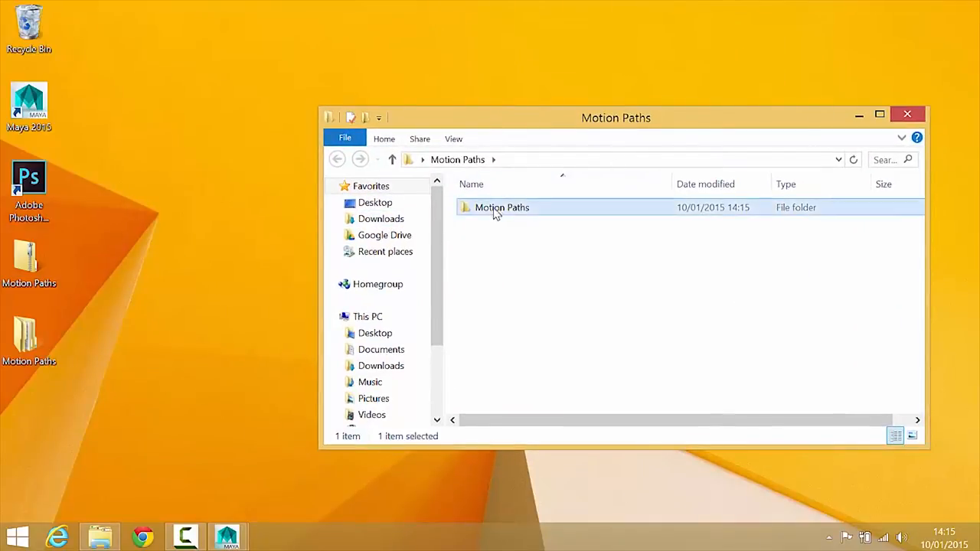
{"action": "double_click", "coordinate": [502, 207]}
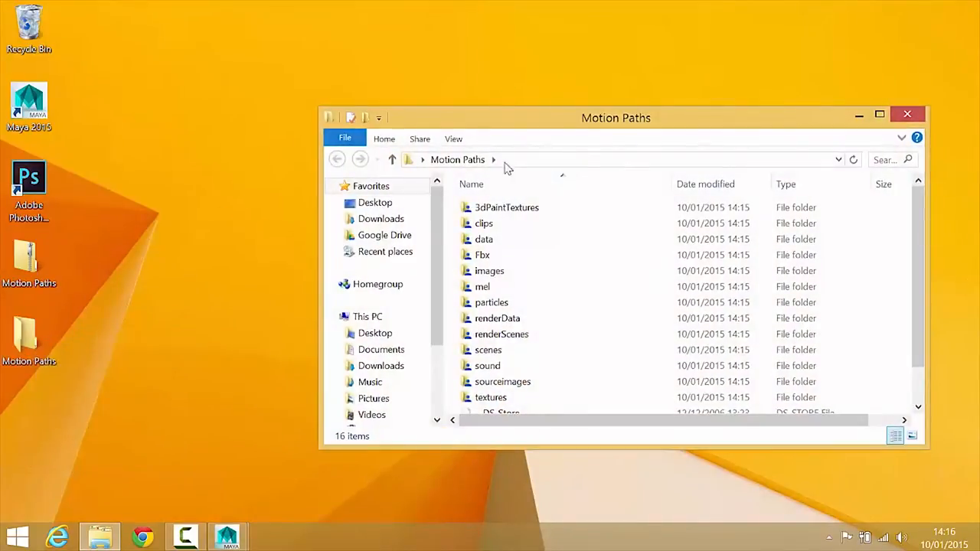
{"action": "mouse_move", "coordinate": [527, 127]}
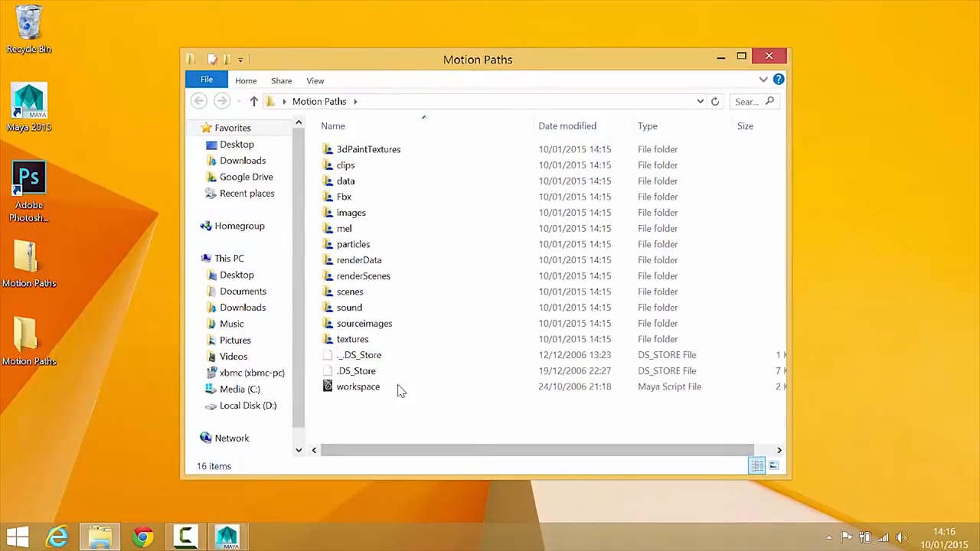
{"action": "left_click", "coordinate": [350, 291]}
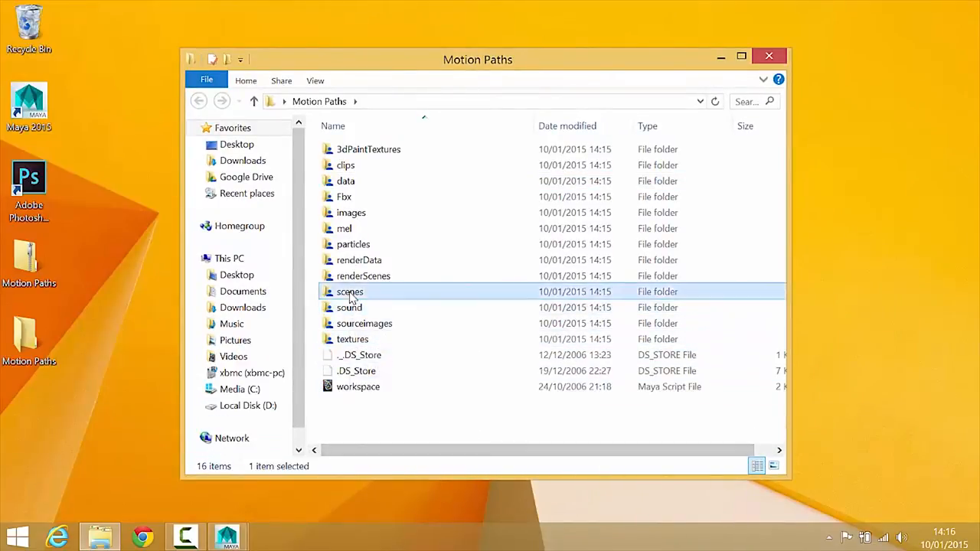
{"action": "double_click", "coordinate": [350, 292]}
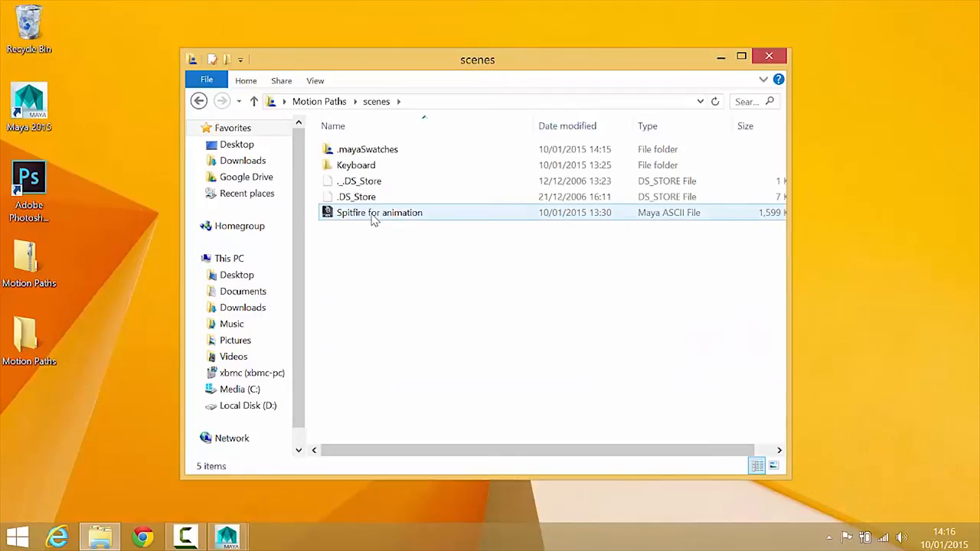
Go back to view the sourceimages folder, then return to Maya
{"action": "left_click", "coordinate": [198, 100]}
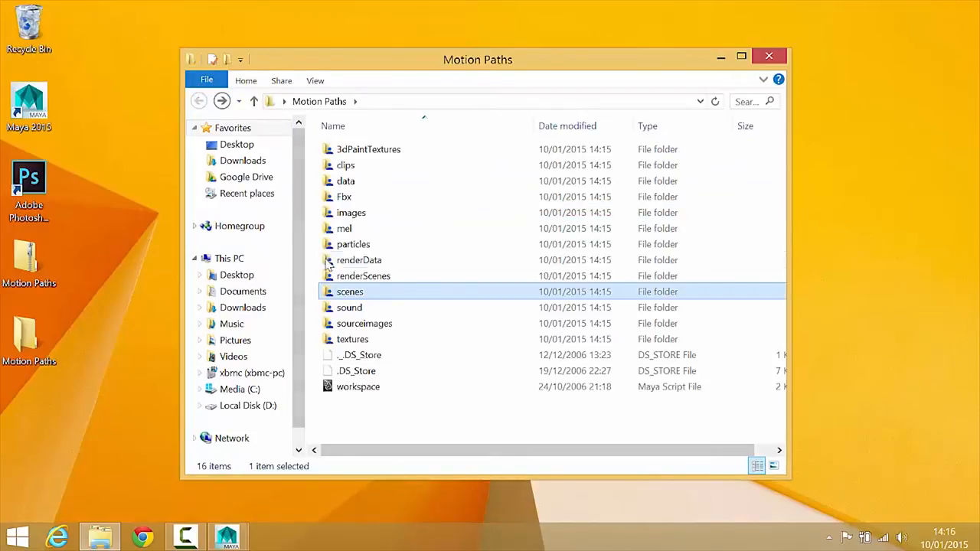
{"action": "double_click", "coordinate": [364, 323]}
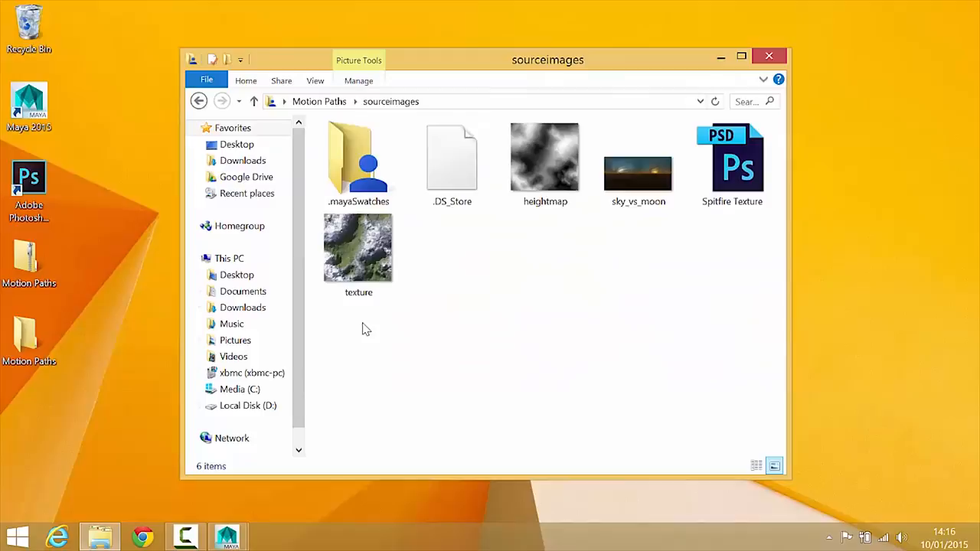
{"action": "left_click", "coordinate": [545, 157]}
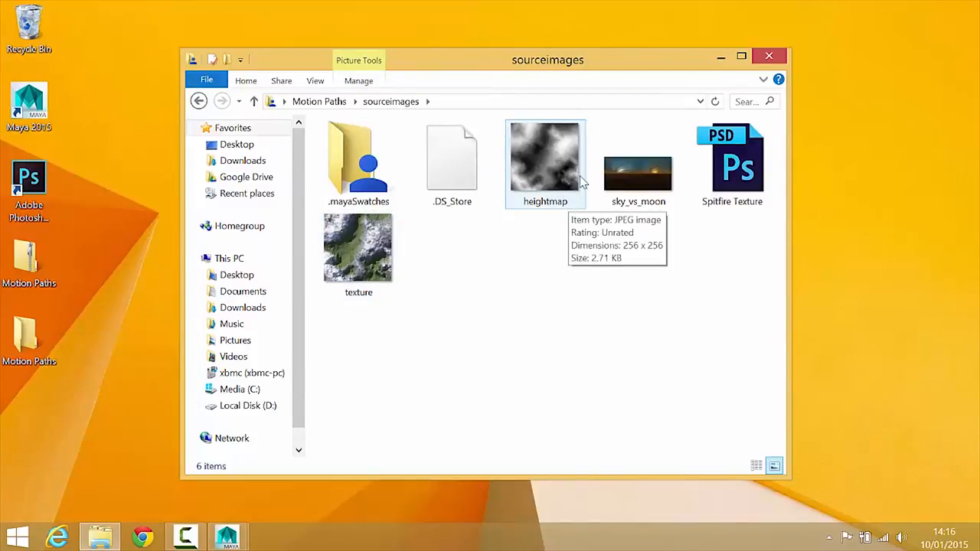
{"action": "left_click", "coordinate": [769, 56]}
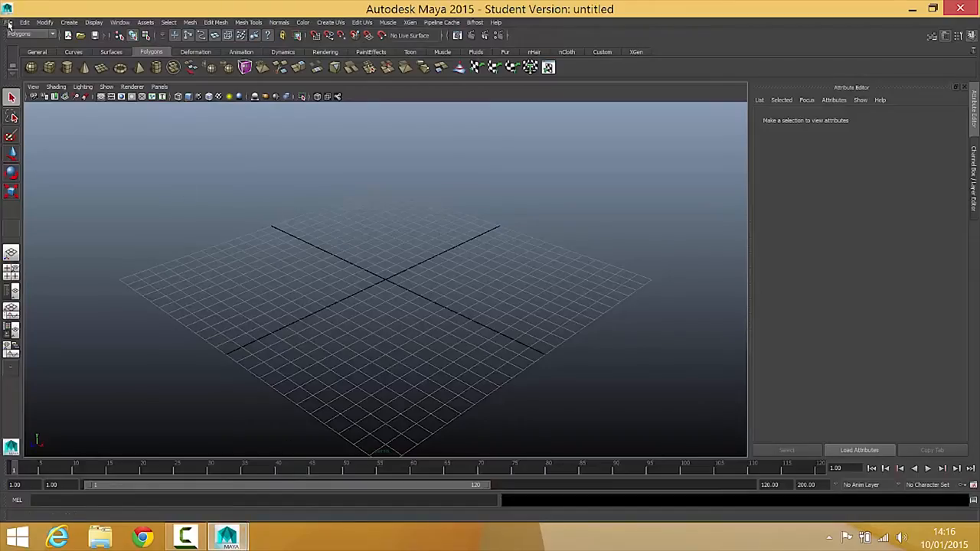
Use File > Set Project to make Desktop\Motion Paths the current project
{"action": "left_click", "coordinate": [9, 22]}
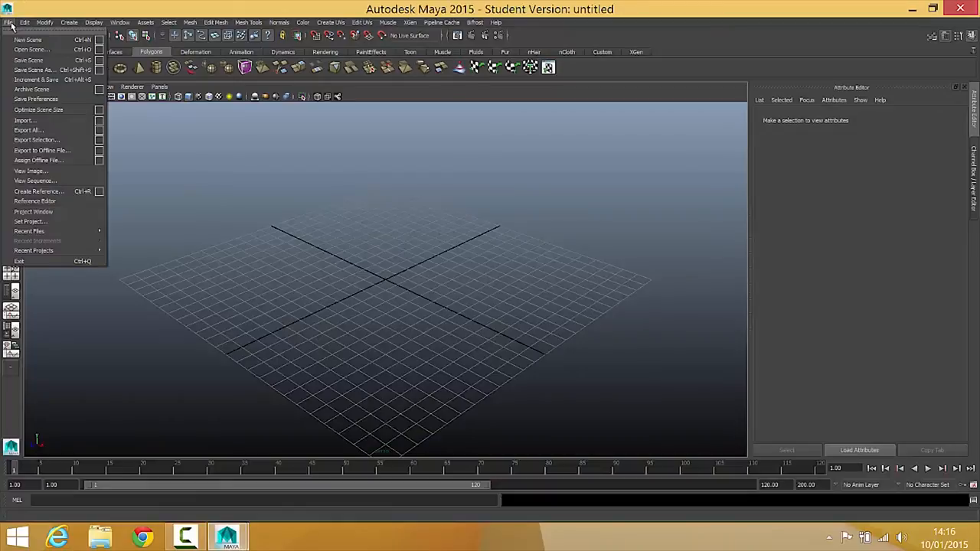
{"action": "left_click", "coordinate": [31, 221]}
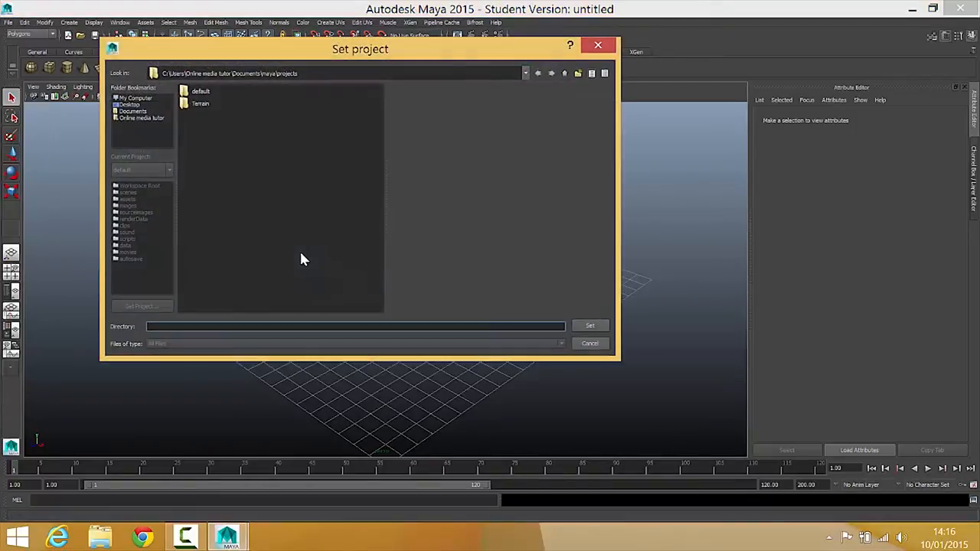
{"action": "left_click", "coordinate": [130, 104]}
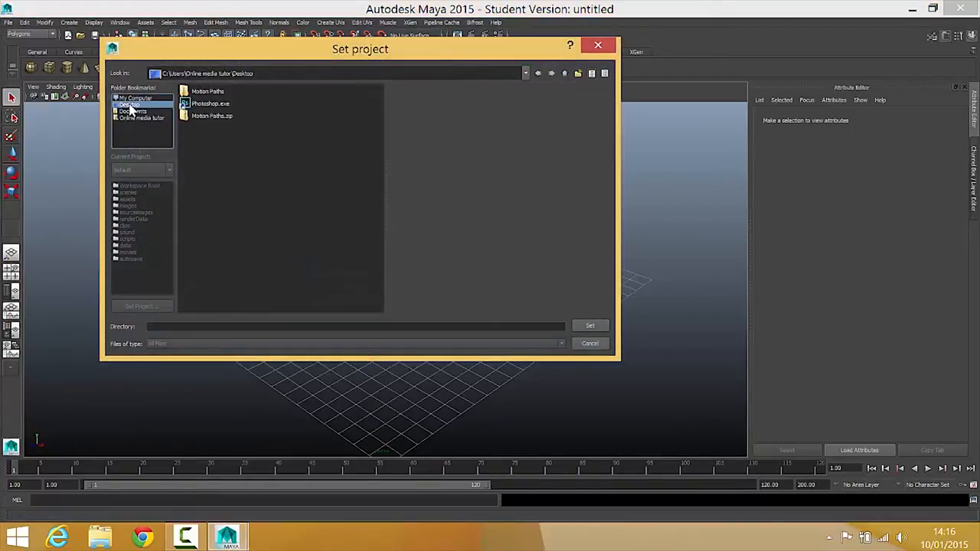
{"action": "double_click", "coordinate": [208, 91]}
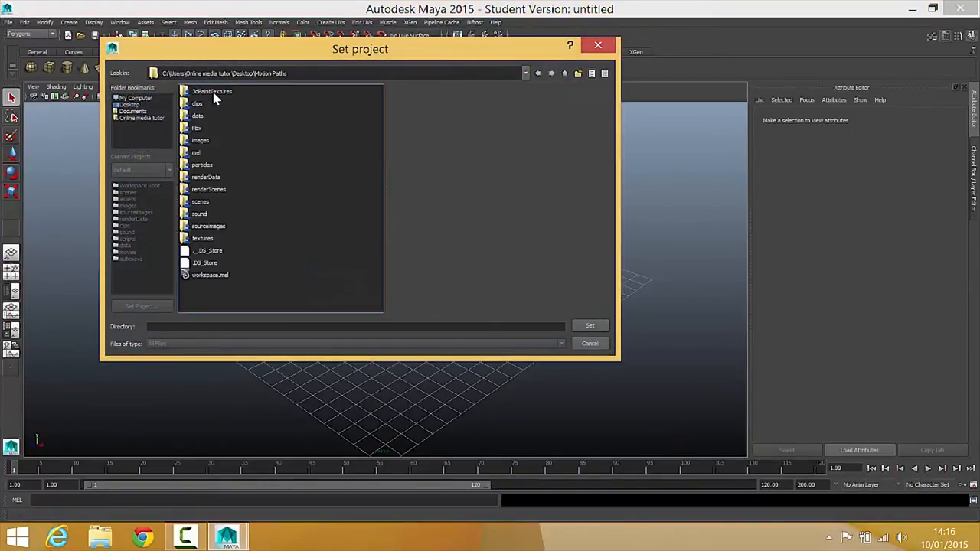
{"action": "left_click", "coordinate": [589, 326]}
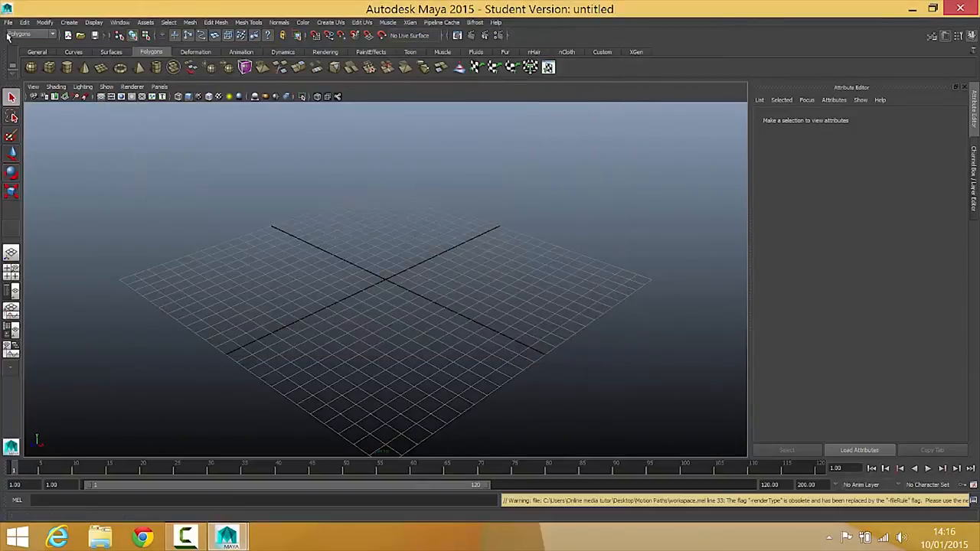
Open Spitfire for animation.ma and select the Spitfire's body mesh in the viewport
{"action": "left_click", "coordinate": [8, 21]}
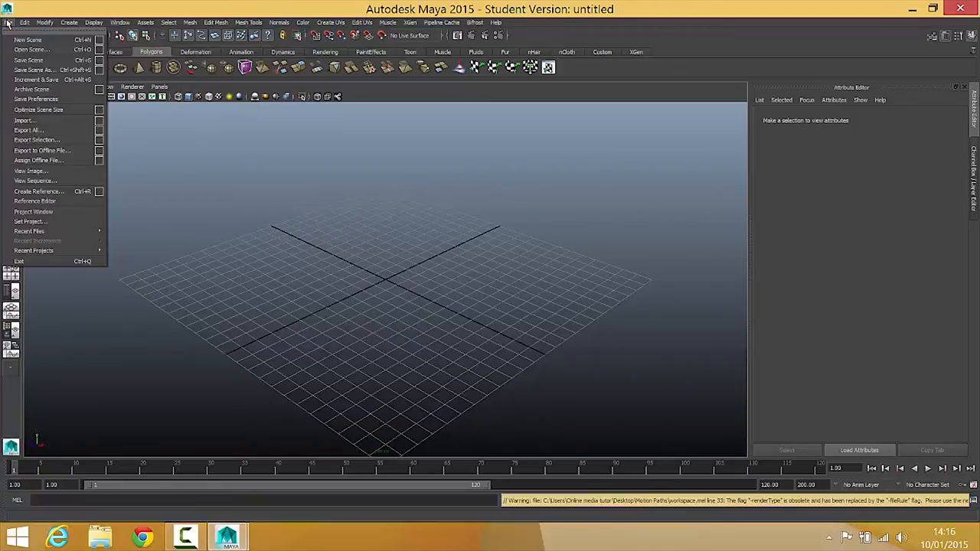
{"action": "left_click", "coordinate": [30, 49]}
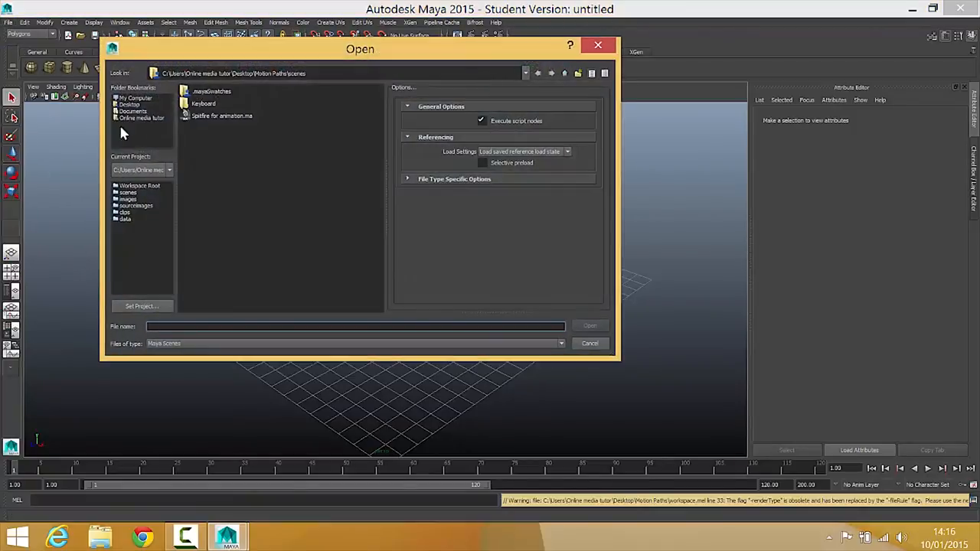
{"action": "left_click", "coordinate": [222, 116]}
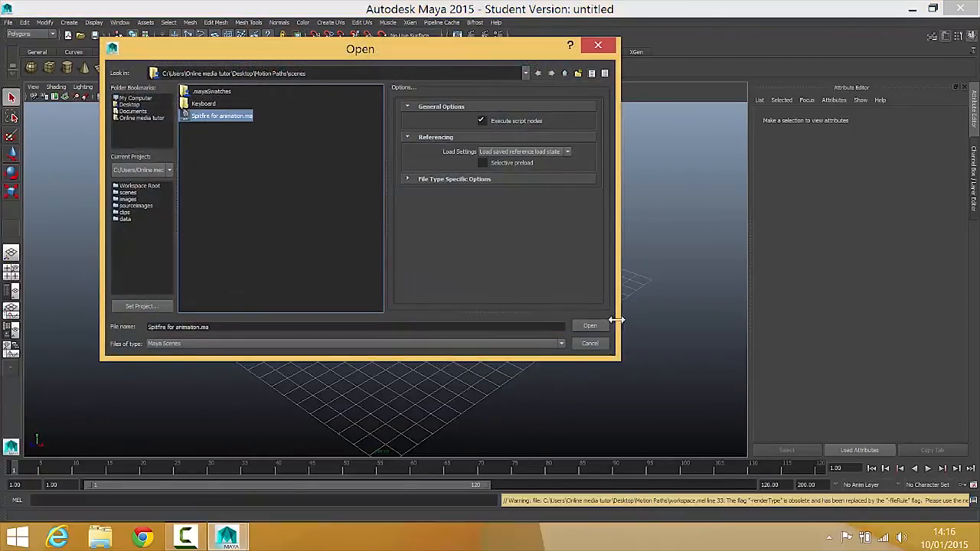
{"action": "left_click", "coordinate": [590, 325]}
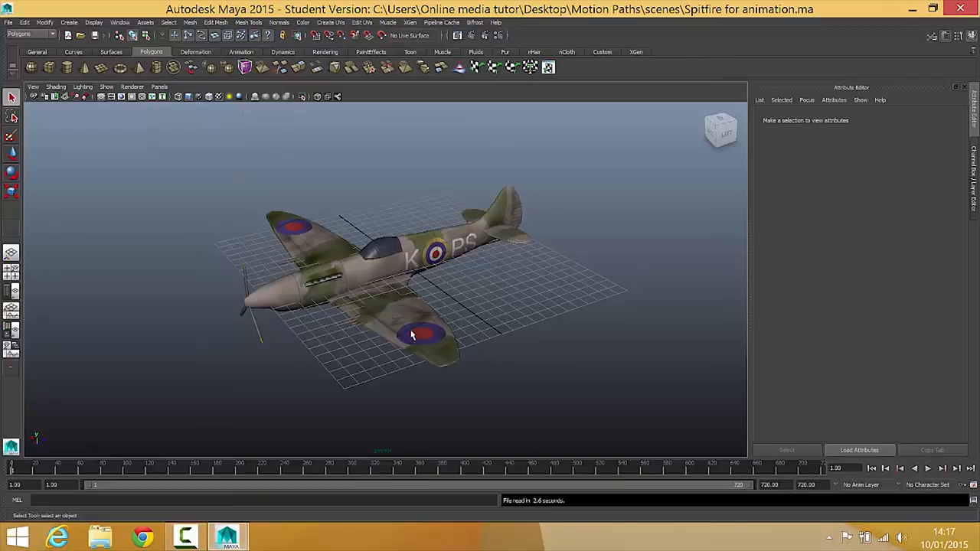
{"action": "left_click", "coordinate": [414, 333]}
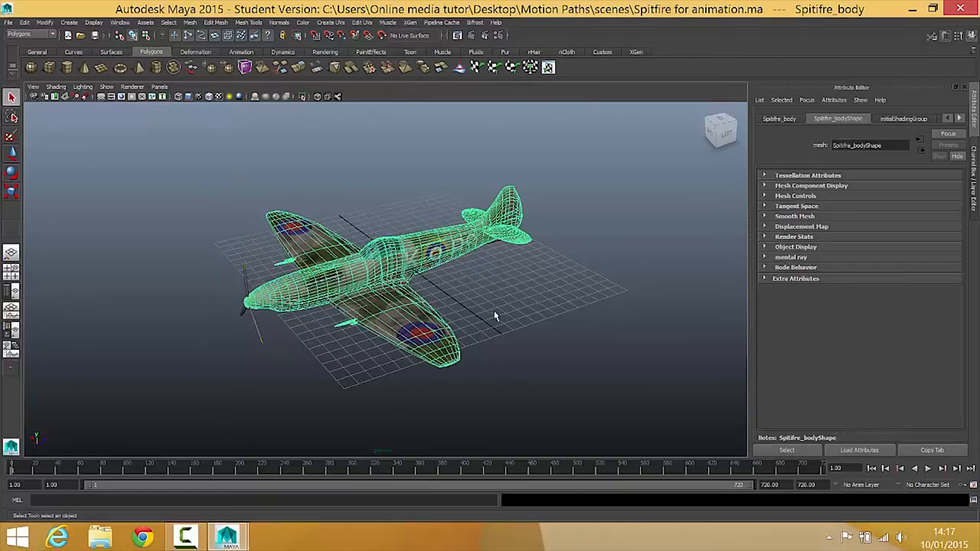